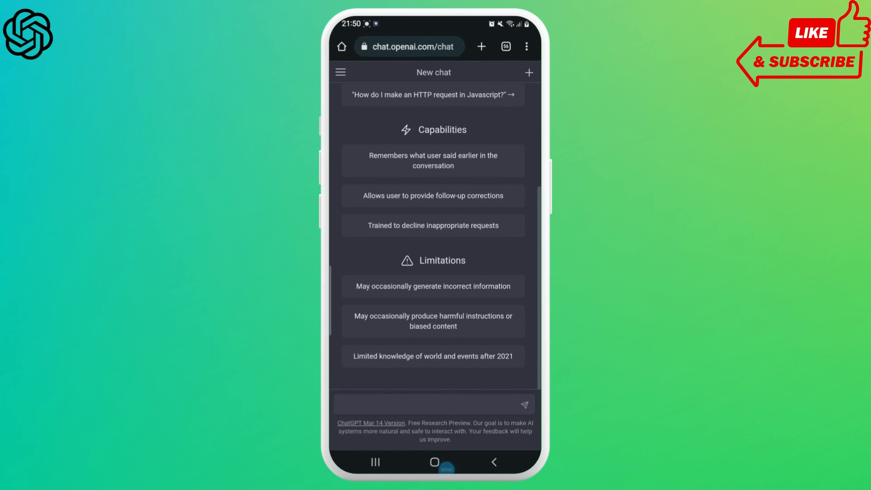
- Reveal ChatGPT's mobile side menu listing new chat, account entries and Log out
{"action": "left_click", "coordinate": [433, 403]}
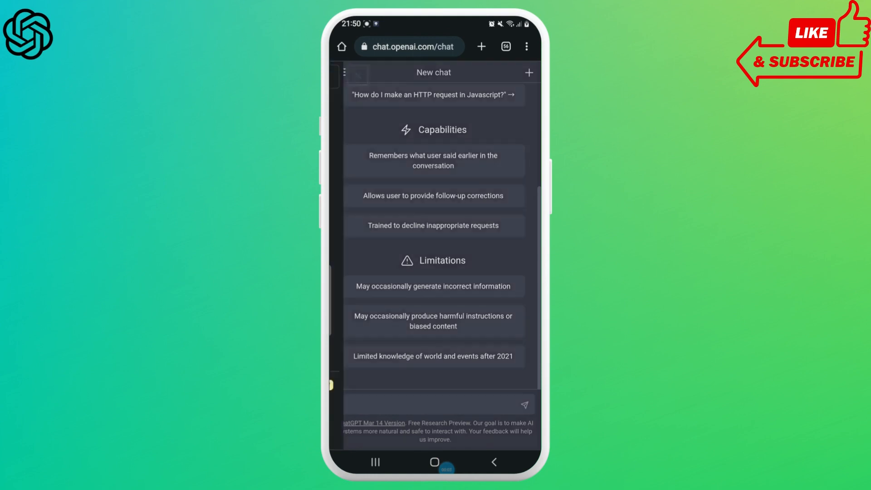
{"action": "left_click", "coordinate": [345, 73]}
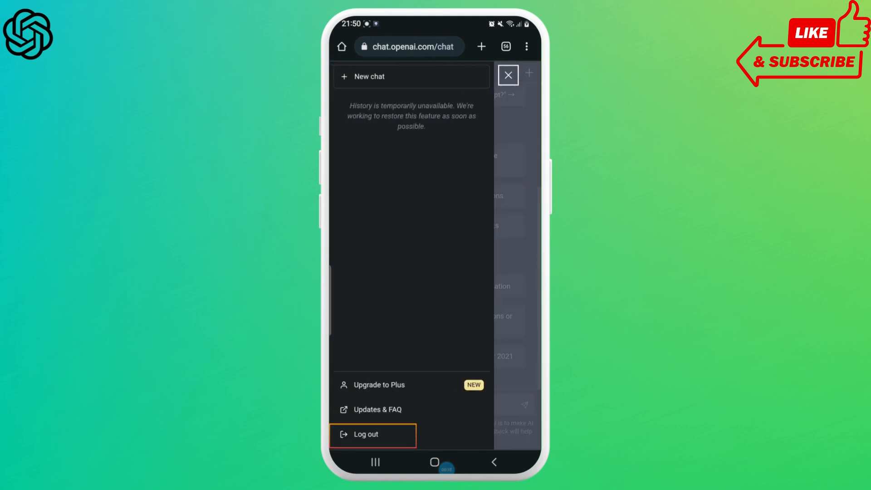